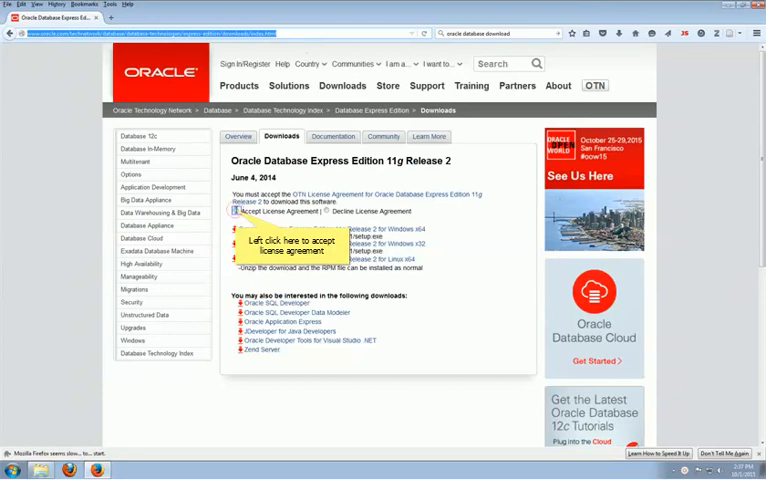
- Accept the Oracle Database XE 11g R2 license agreement to reach the sign-in page
left_click(234, 212)
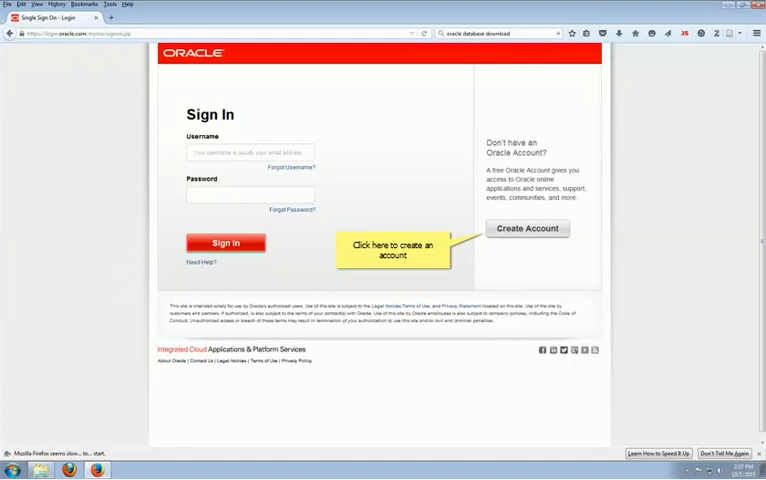
- Create an Oracle account to download and extract the Oracle XE zip
left_click(250, 152)
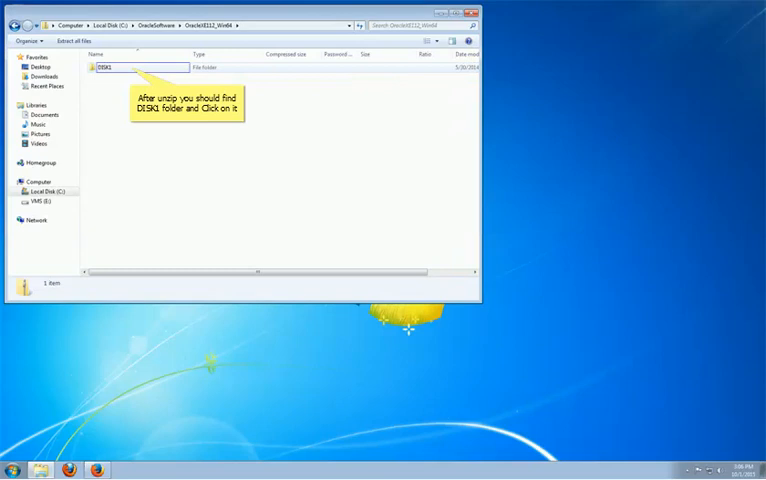
- Run the XE setup from DISK1, enter the system password and install Oracle Database XE
double_click(106, 64)
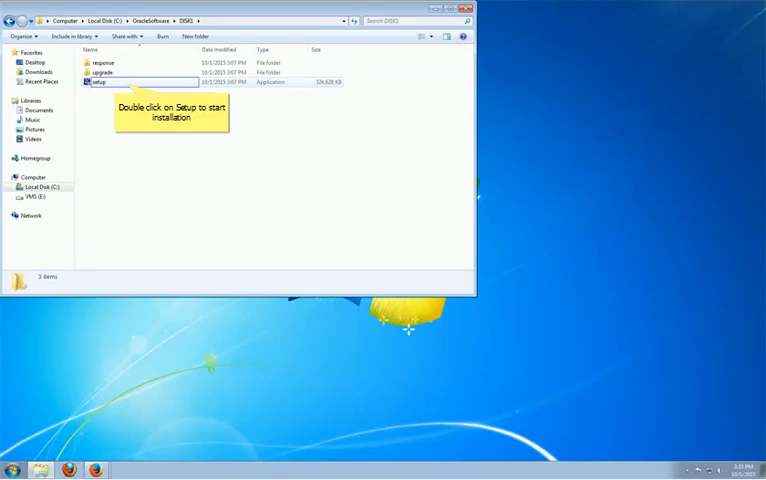
mouse_move(96, 82)
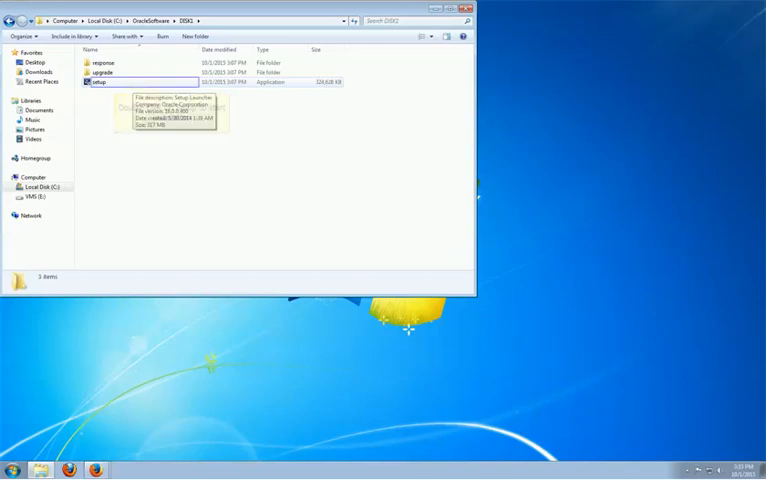
double_click(98, 82)
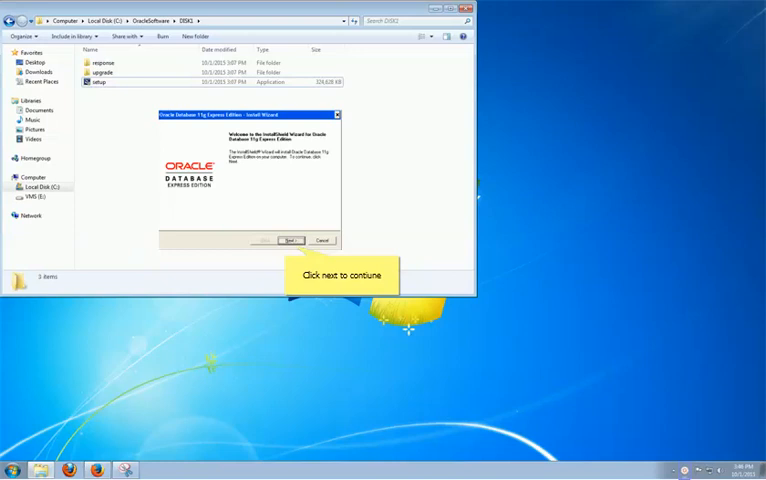
left_click(290, 240)
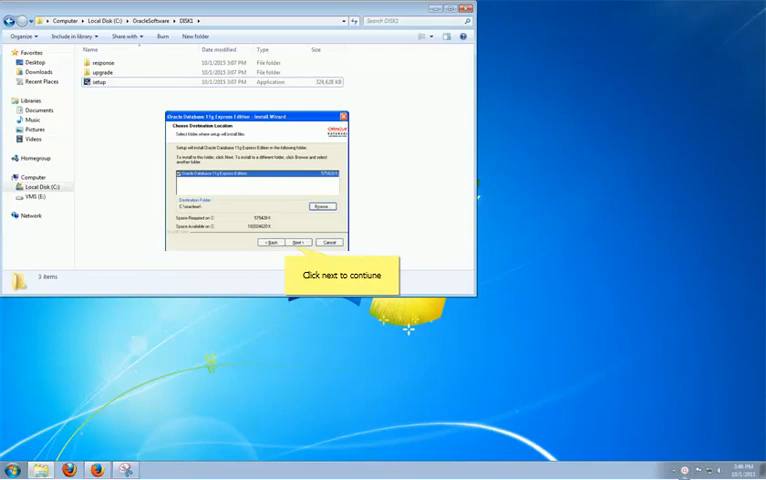
left_click(296, 242)
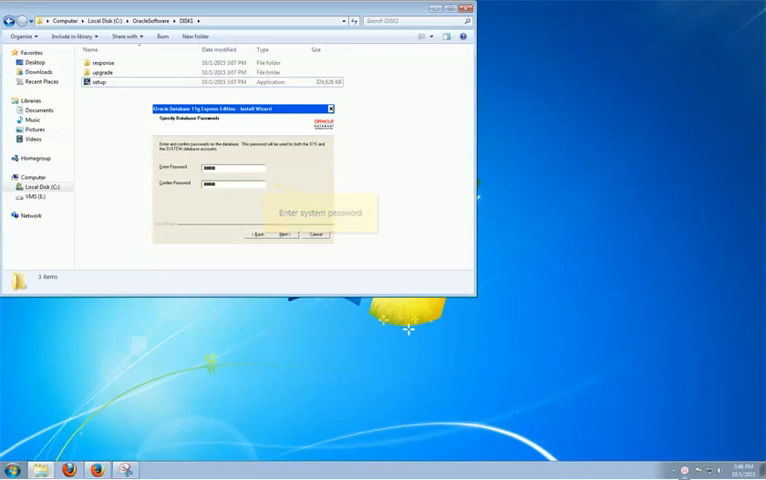
left_click(276, 236)
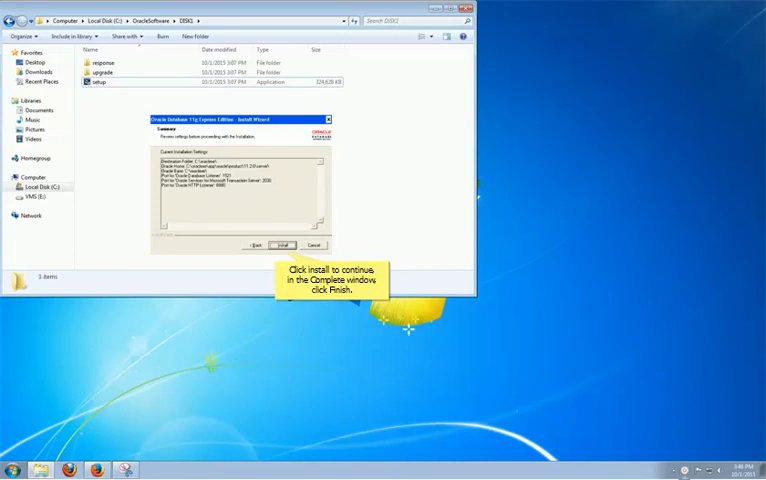
left_click(284, 244)
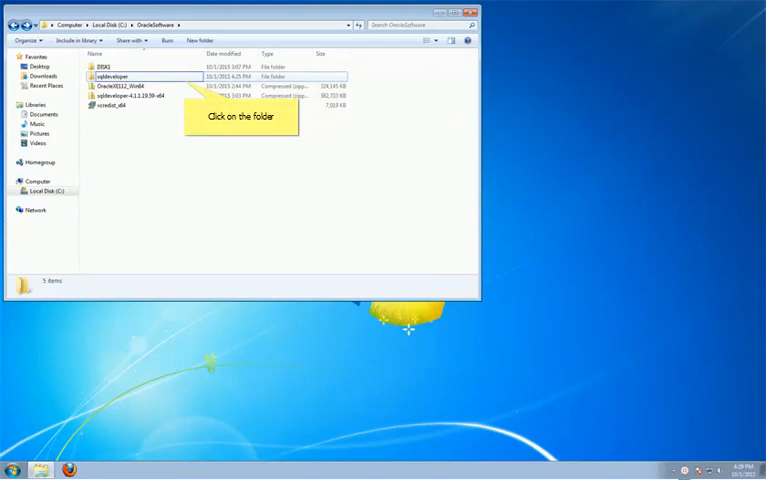
- Send a shortcut to sqldeveloper.exe from the sqldeveloper folder to the desktop
double_click(116, 76)
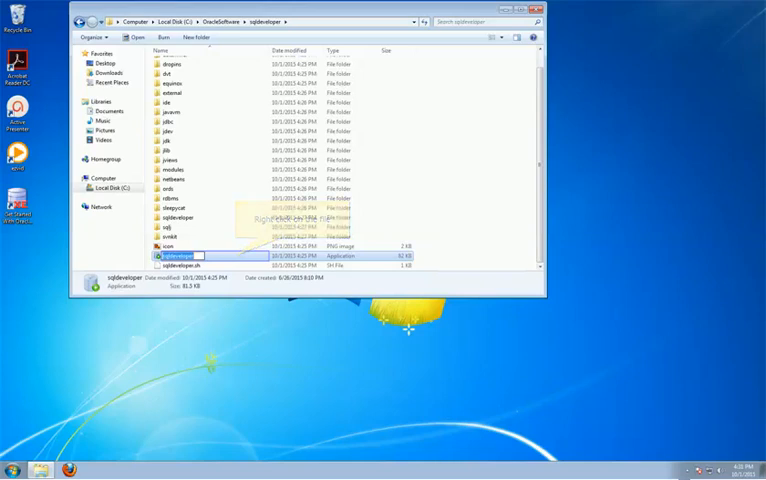
right_click(176, 256)
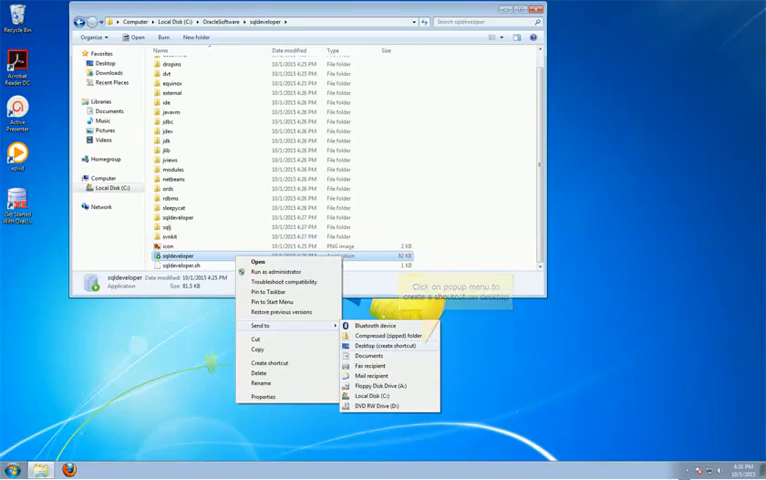
left_click(380, 344)
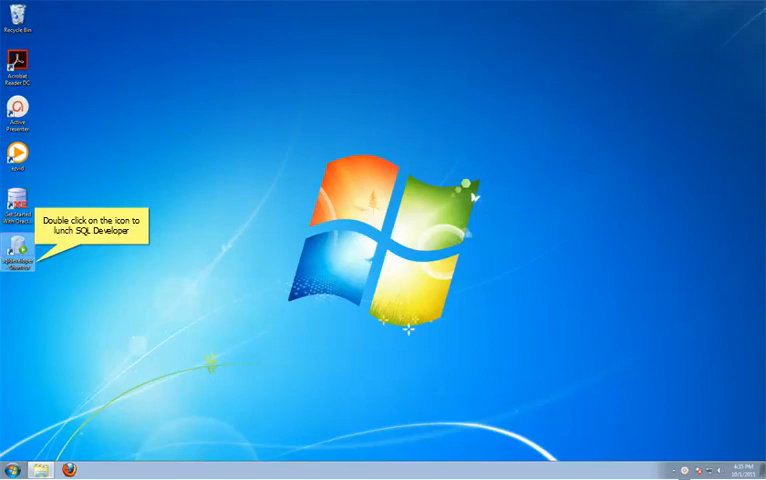
- Launch SQL Developer from the desktop shortcut, disabling 'Always ask before opening this file'
double_click(18, 258)
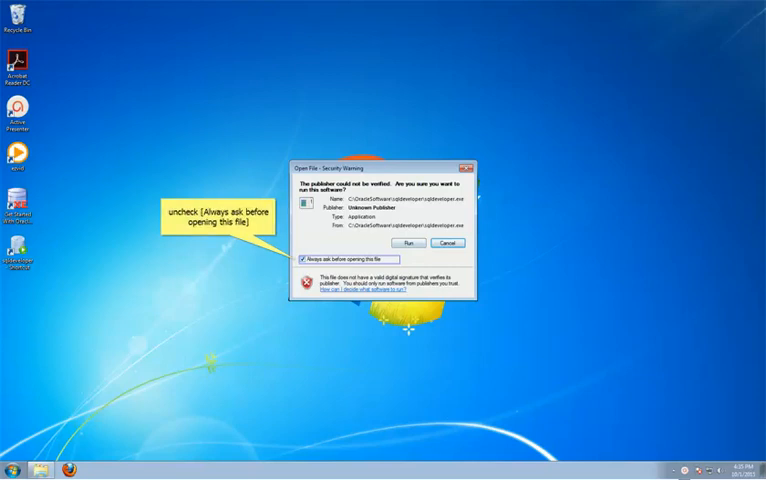
left_click(304, 258)
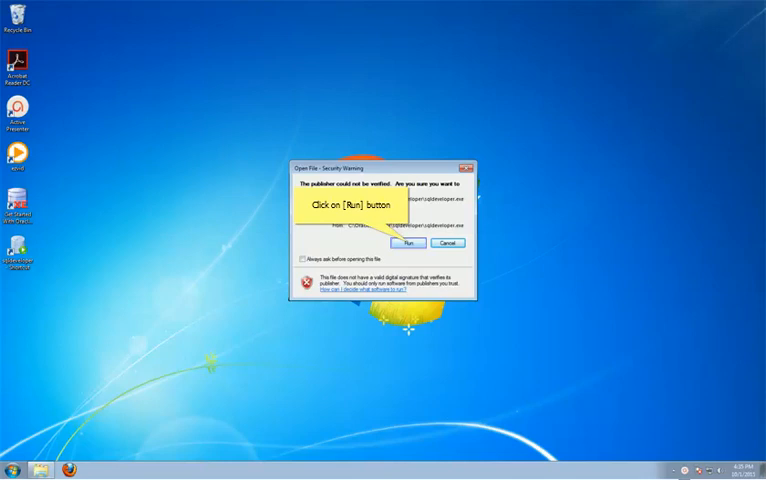
left_click(408, 244)
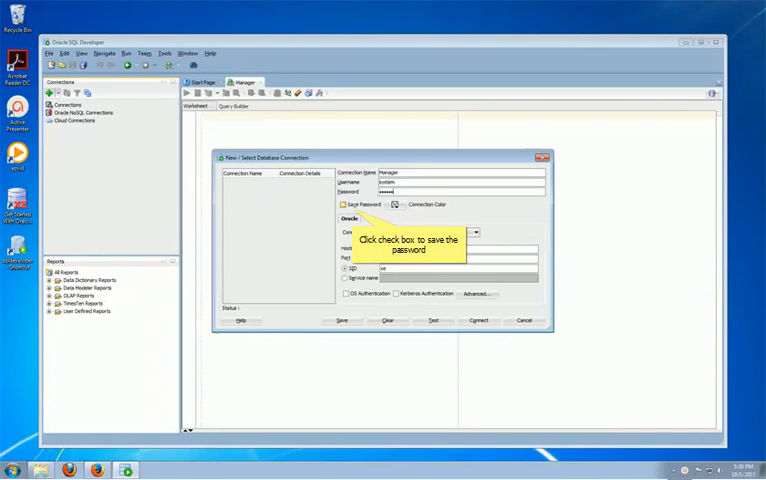
- Save the Manager connection's password, test it successfully and connect
left_click(342, 204)
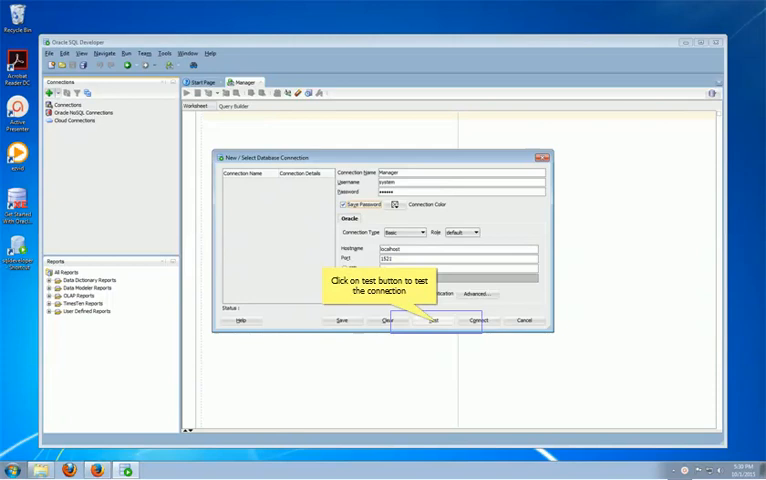
left_click(432, 320)
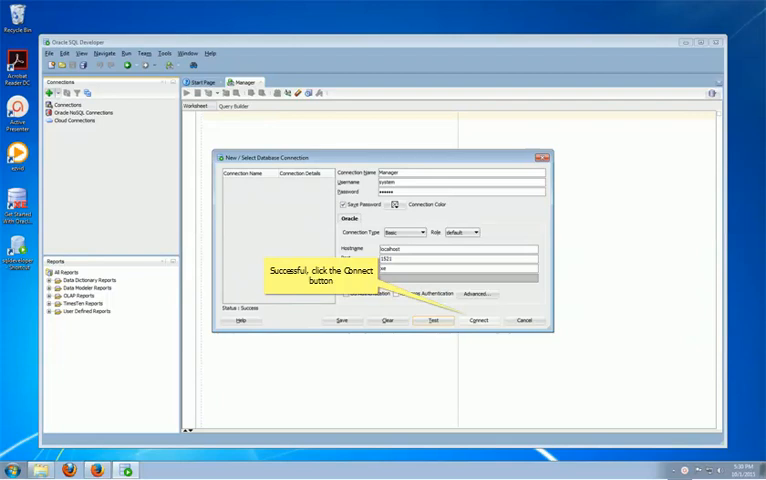
left_click(458, 320)
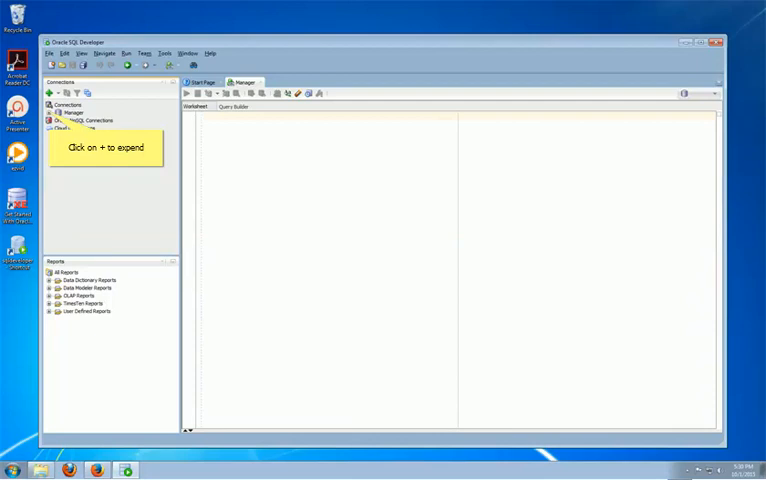
- Expand the Manager connection down to Other Users and bring up its actions
left_click(52, 112)
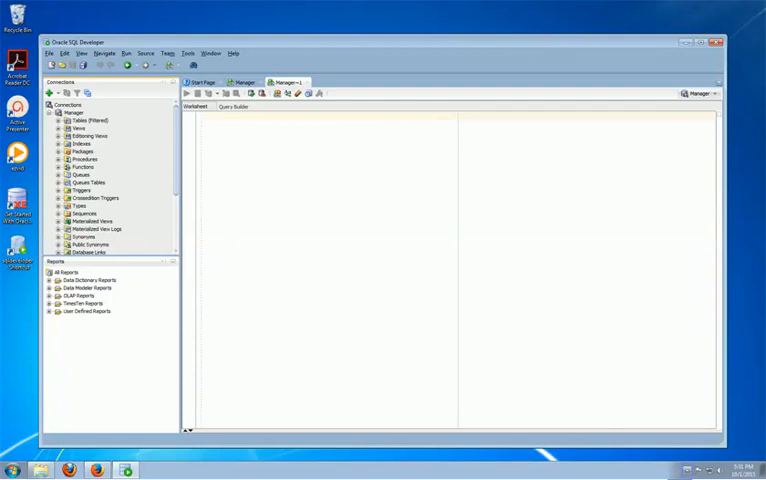
right_click(44, 214)
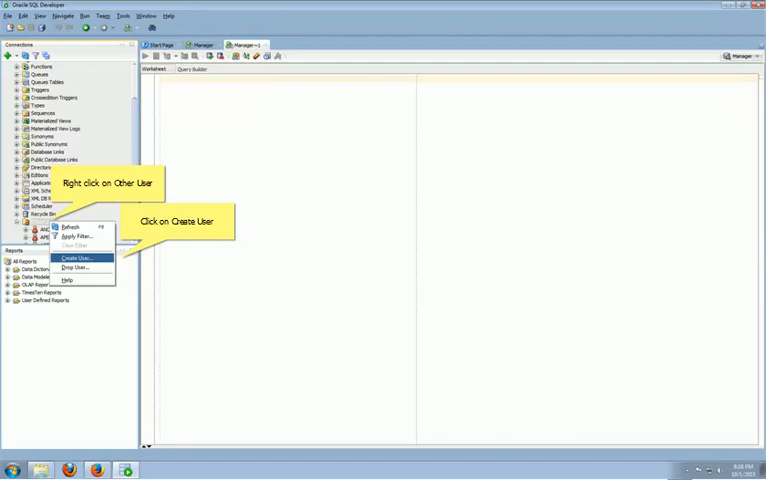
- Create a new user with confirmed password, a default tablespace and TEMP as temporary tablespace
left_click(72, 258)
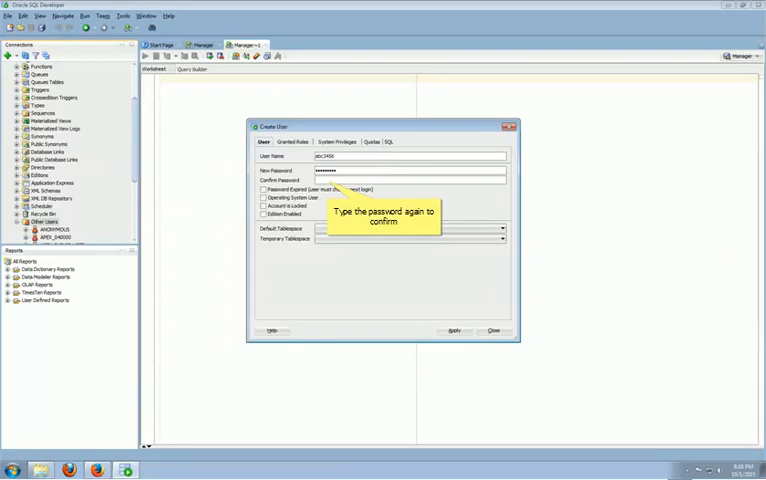
type("••••••••")
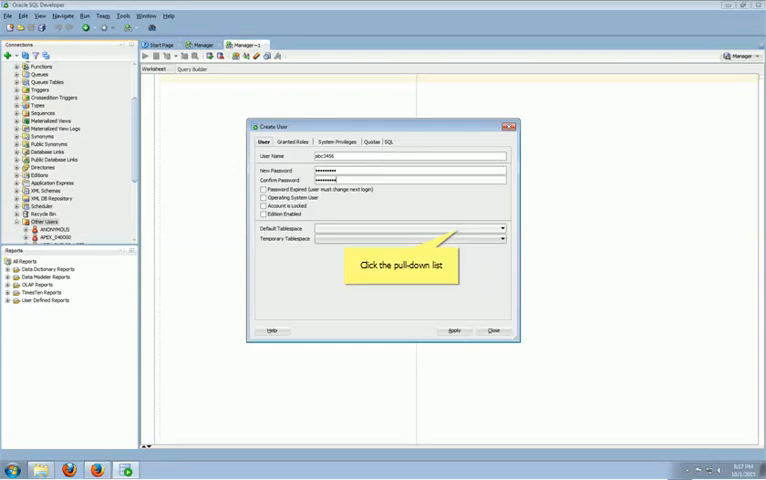
left_click(500, 228)
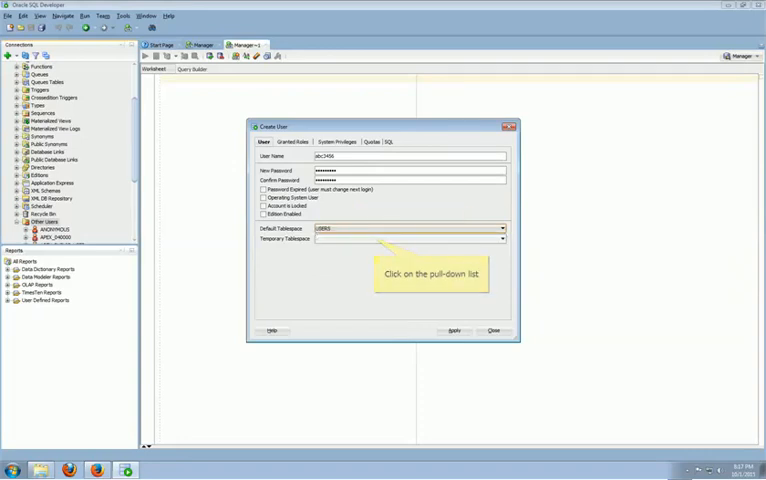
left_click(502, 240)
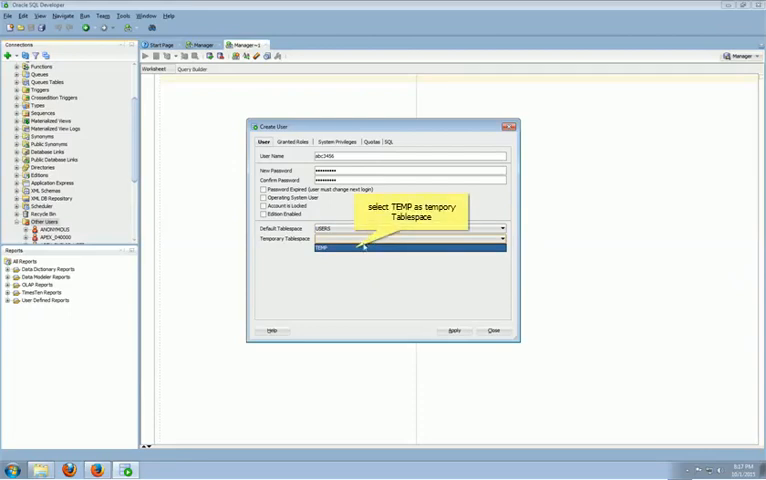
left_click(324, 246)
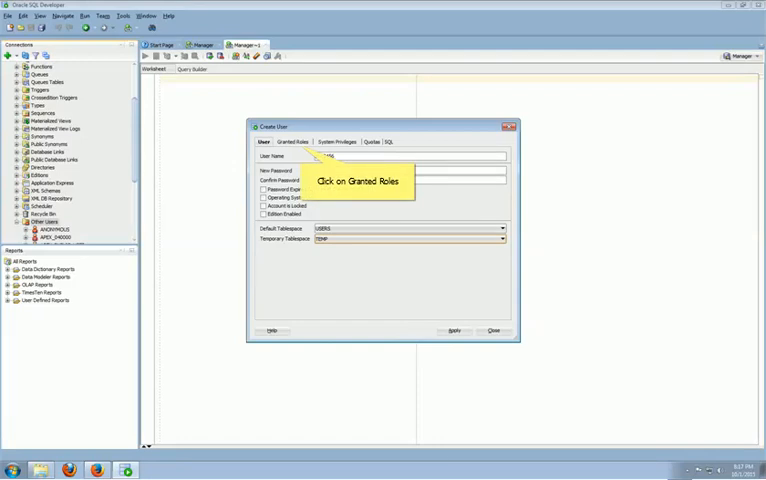
- Grant CONNECT and RESOURCE roles with RESOURCE as default, then view quotas
left_click(292, 142)
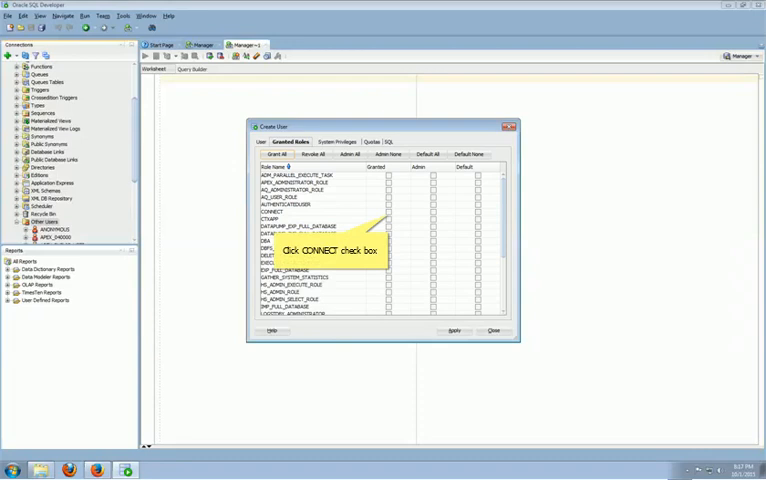
left_click(386, 212)
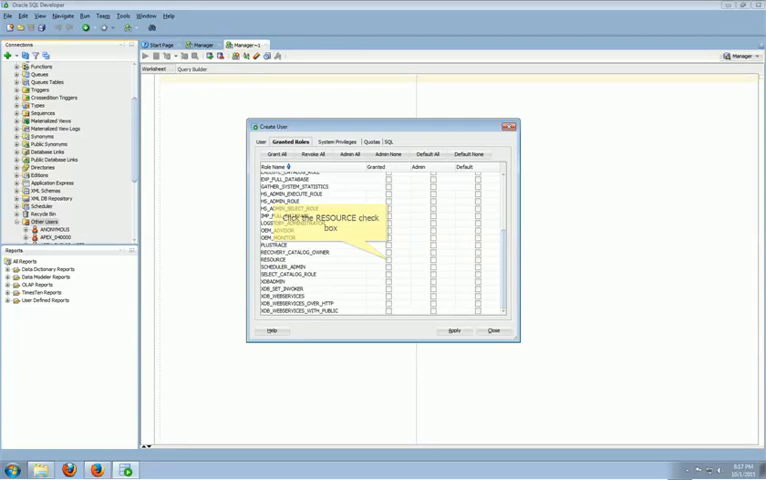
left_click(390, 260)
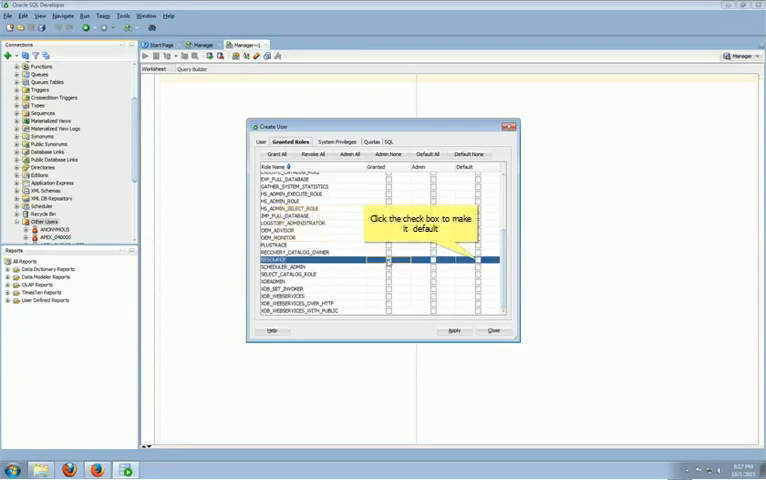
left_click(388, 260)
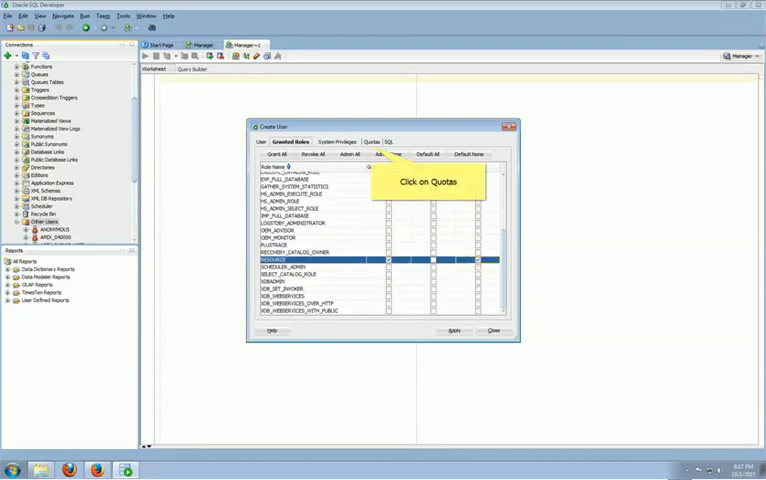
left_click(372, 142)
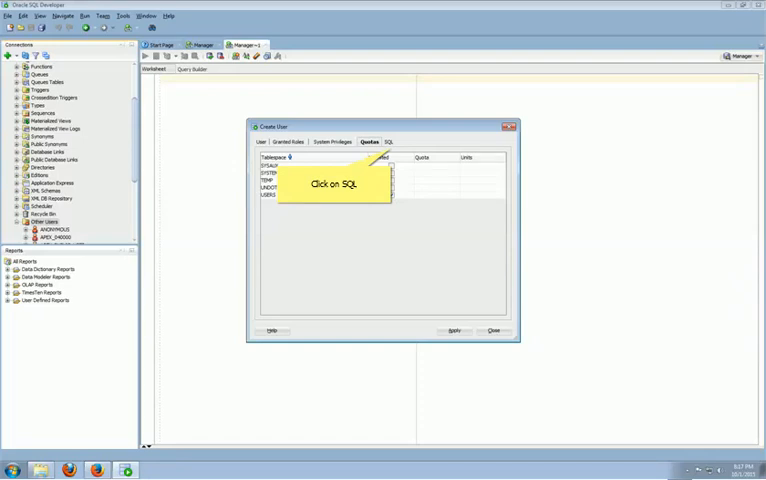
- Review the generated CREATE USER SQL and apply it successfully
left_click(384, 142)
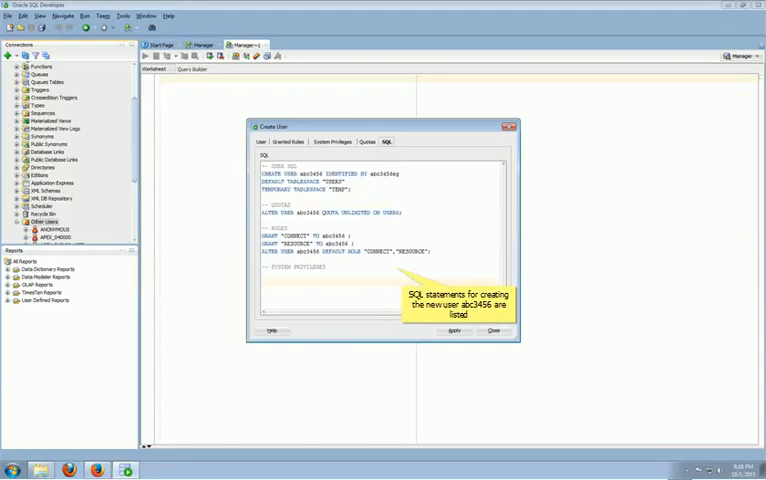
left_click(454, 332)
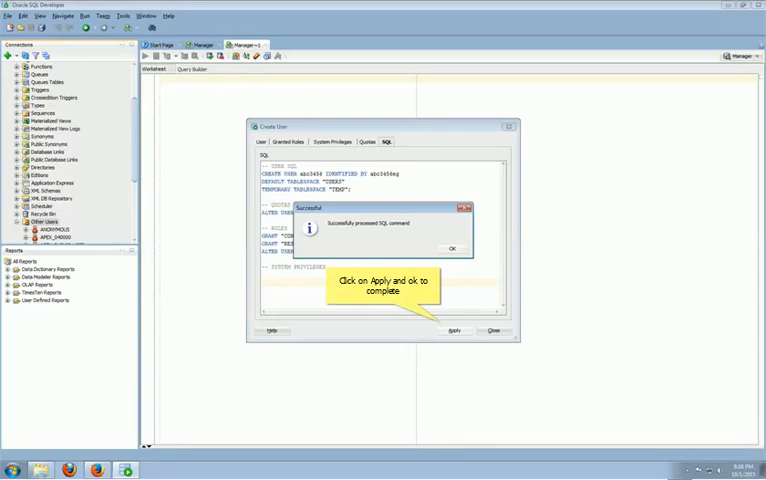
left_click(452, 248)
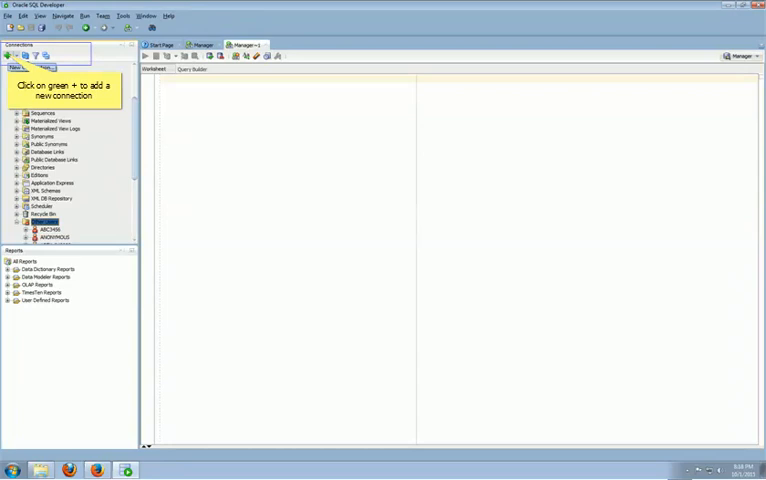
left_click(18, 54)
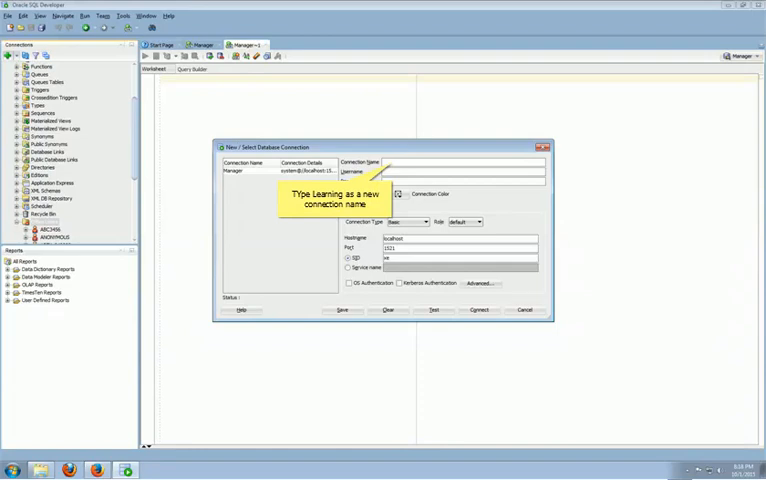
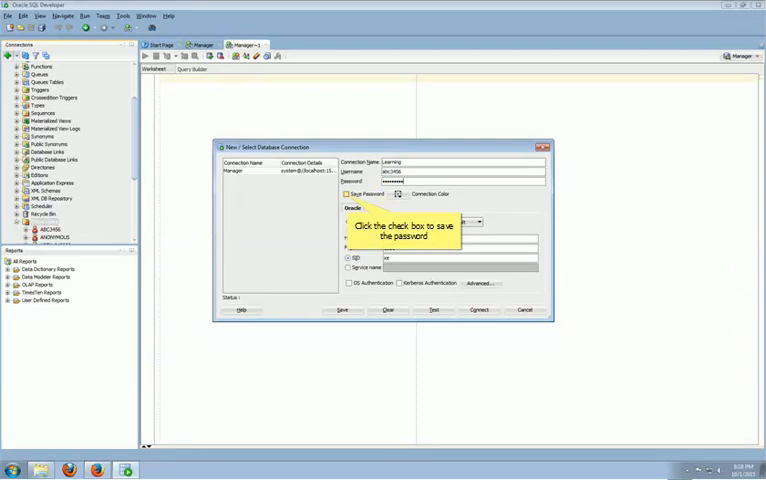
left_click(348, 192)
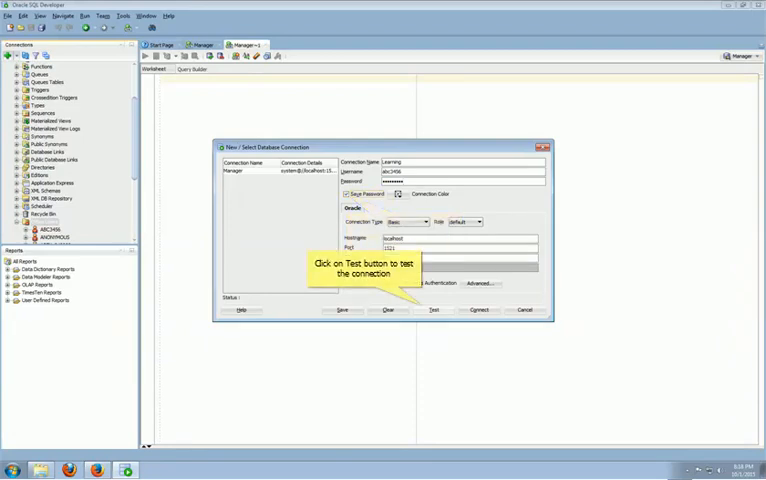
- Test the Learning connection, confirm success, and connect to save it
left_click(432, 308)
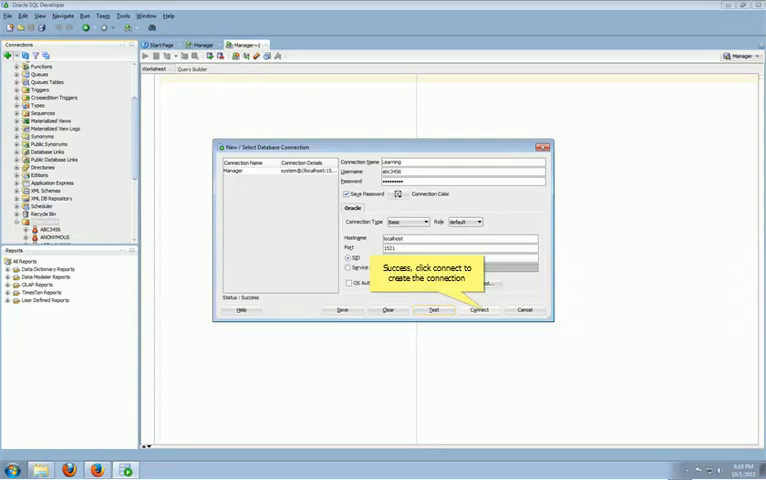
left_click(484, 308)
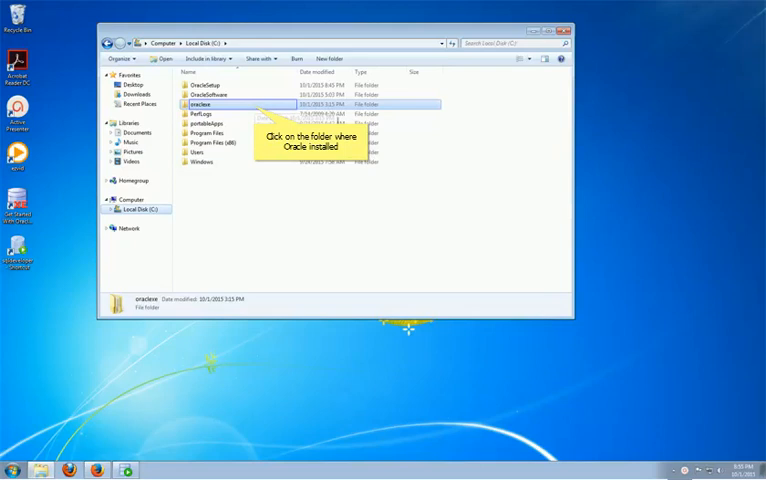
- Navigate C:\oraclexe\app\oracle\product down through network to the ADMIN folder
double_click(198, 100)
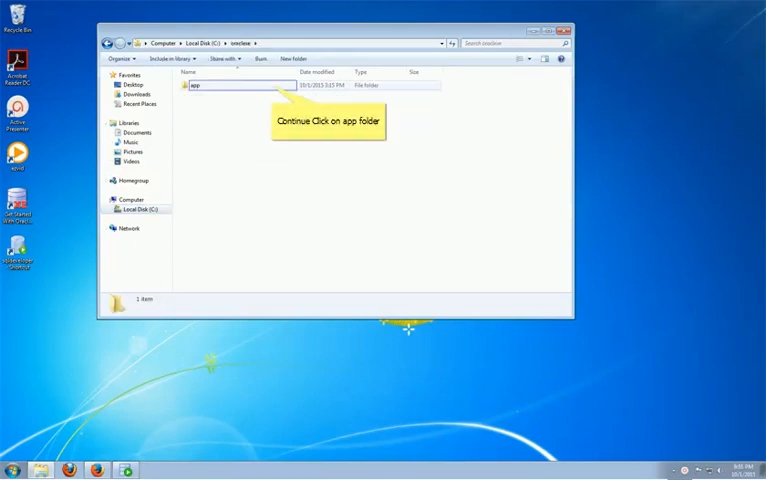
double_click(198, 84)
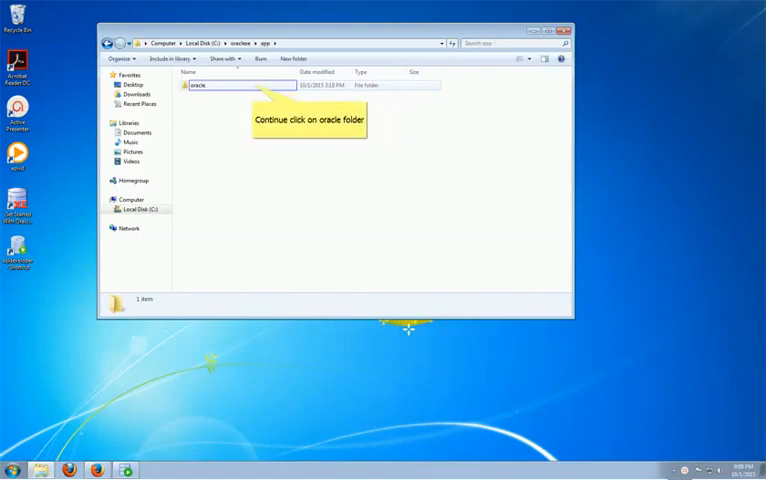
double_click(200, 84)
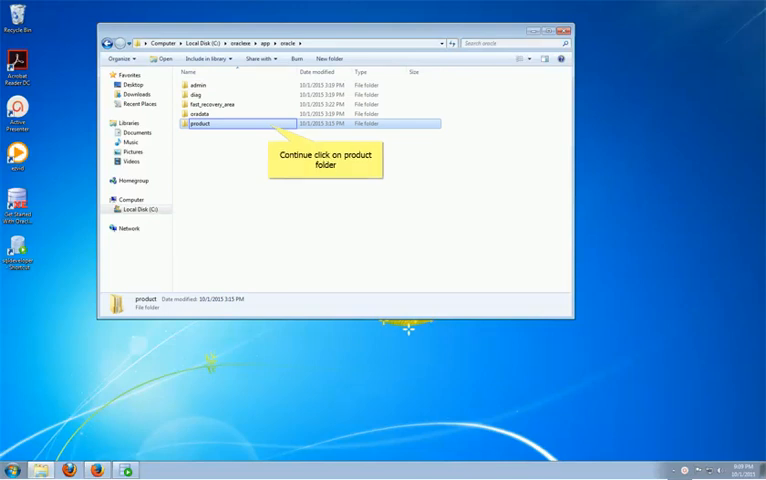
double_click(204, 124)
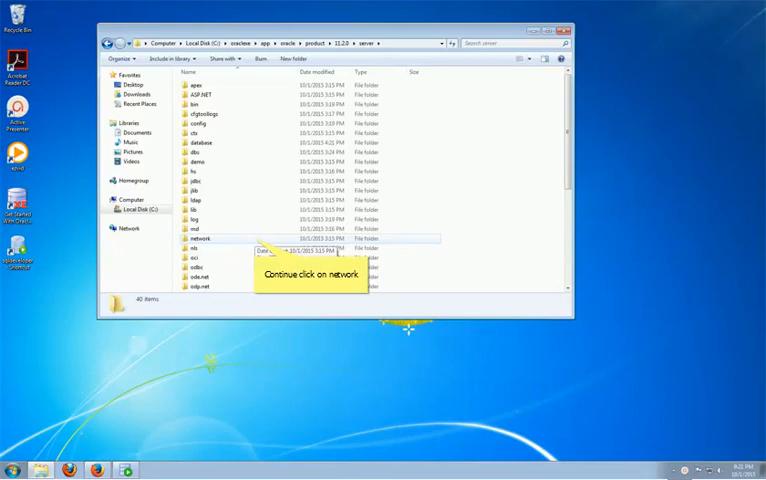
double_click(202, 240)
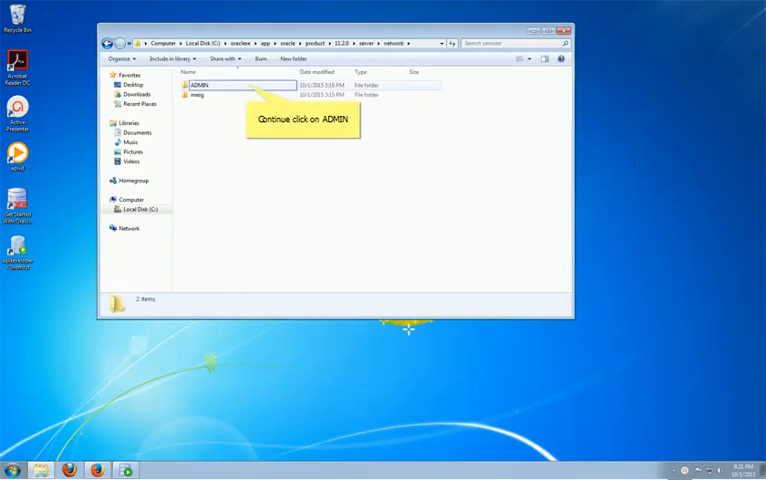
double_click(194, 72)
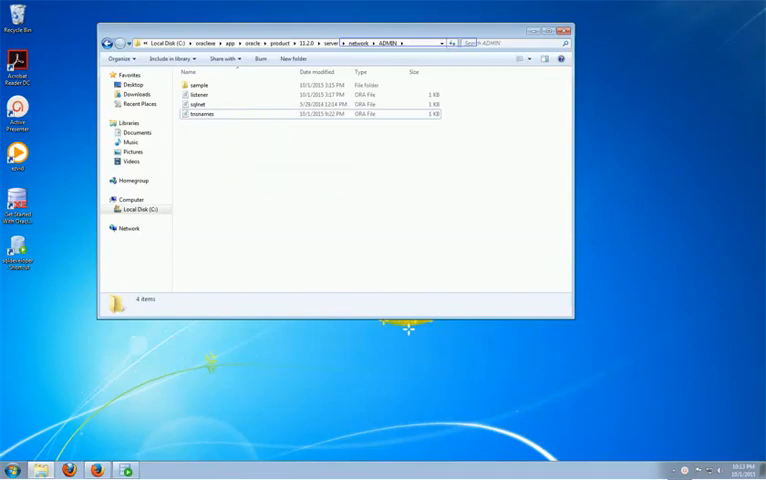
- In tnsnames.ora, copy the first connection entry to the end of the file and rename it EDEN01
double_click(204, 112)
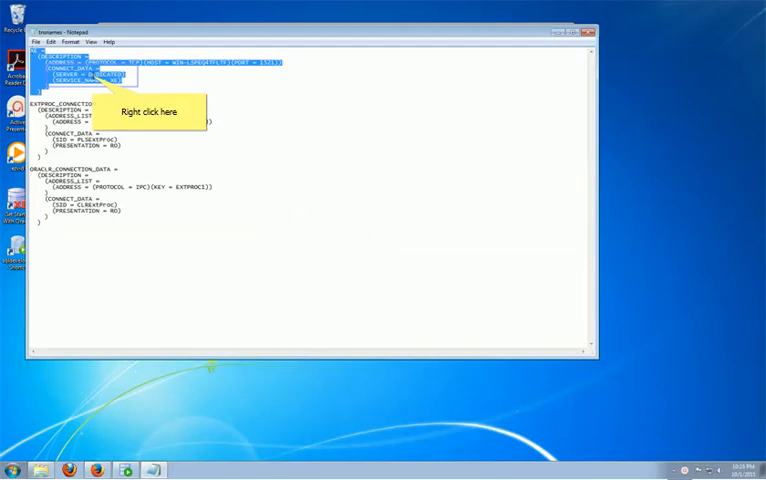
right_click(110, 76)
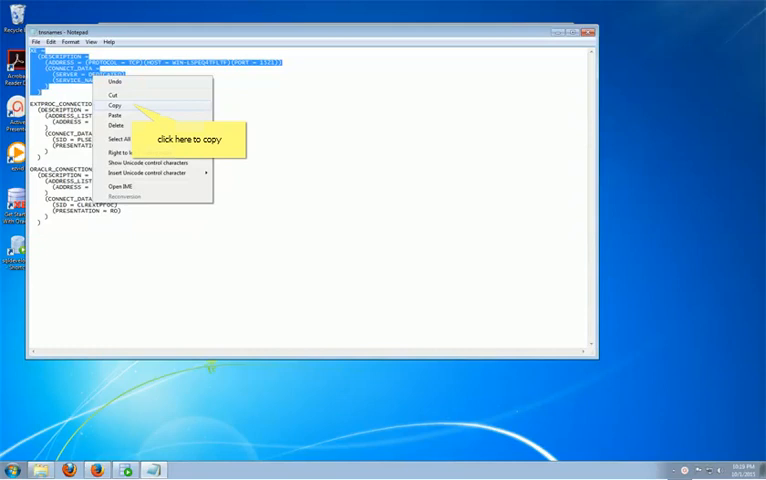
left_click(116, 104)
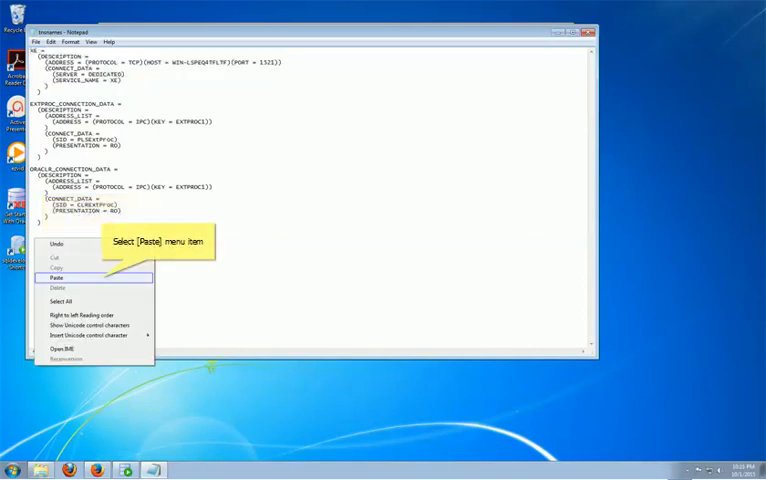
left_click(58, 276)
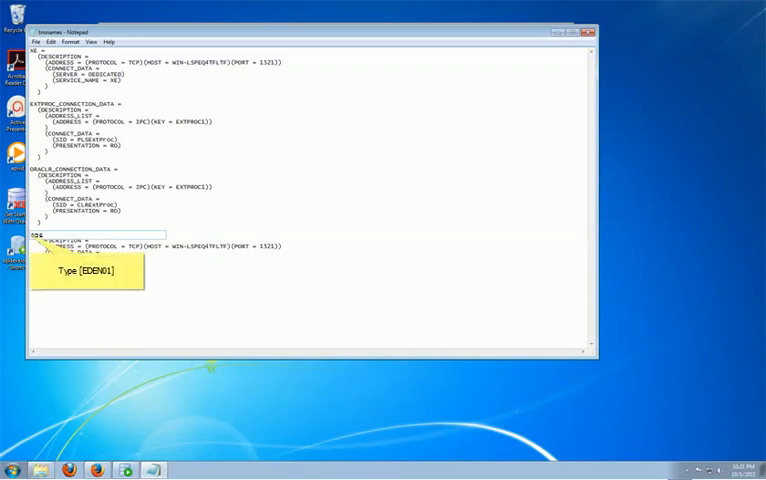
type("EDEN01")
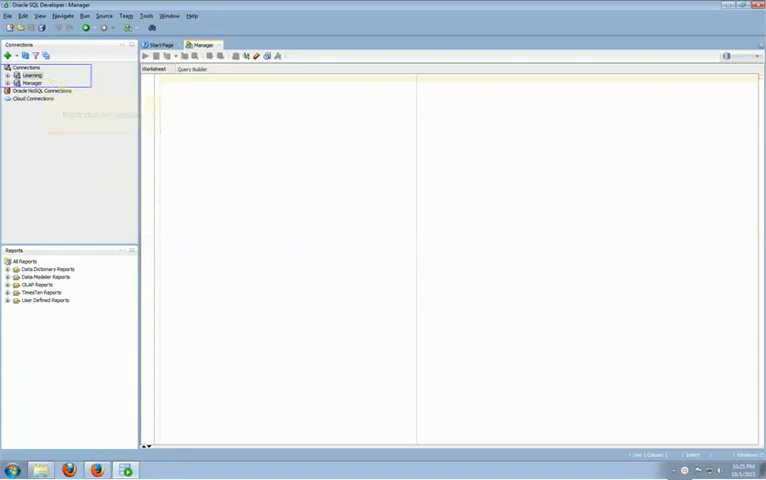
- Edit the Learning connection's properties to TNS type with the network alias and test it successfully
right_click(32, 84)
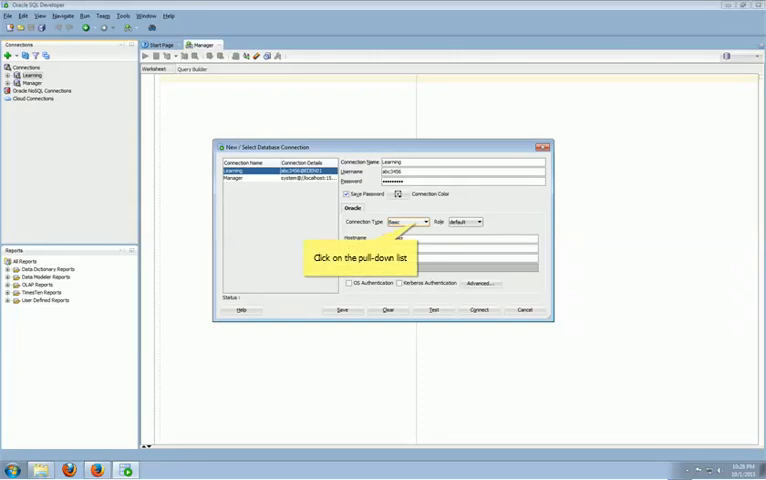
left_click(408, 220)
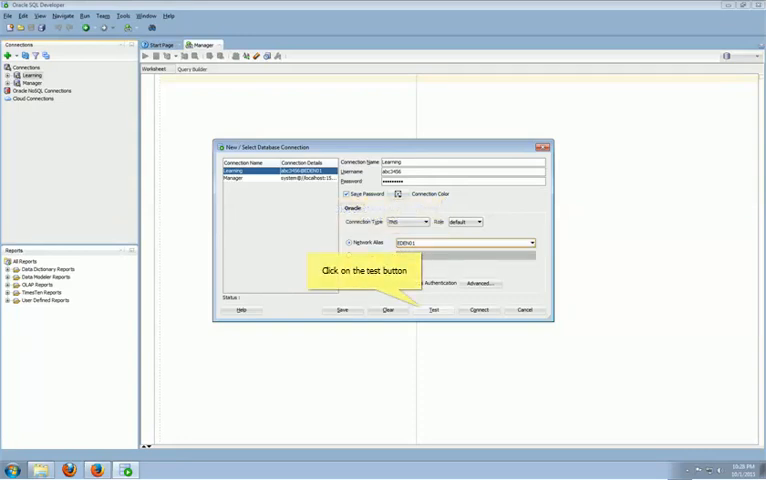
left_click(432, 308)
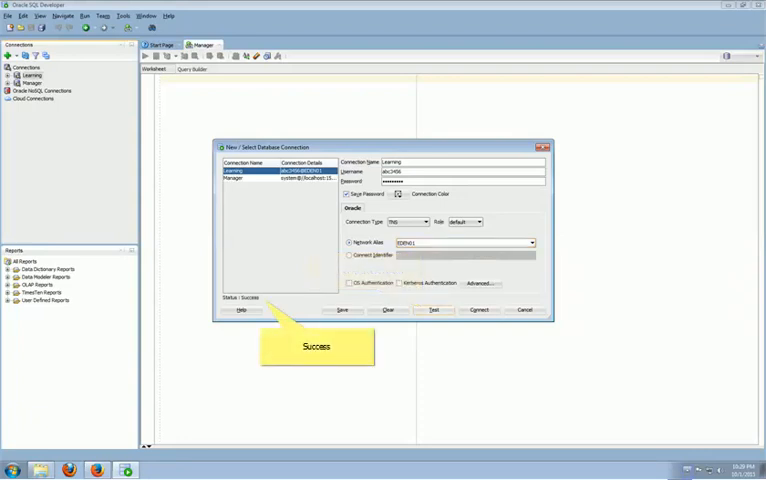